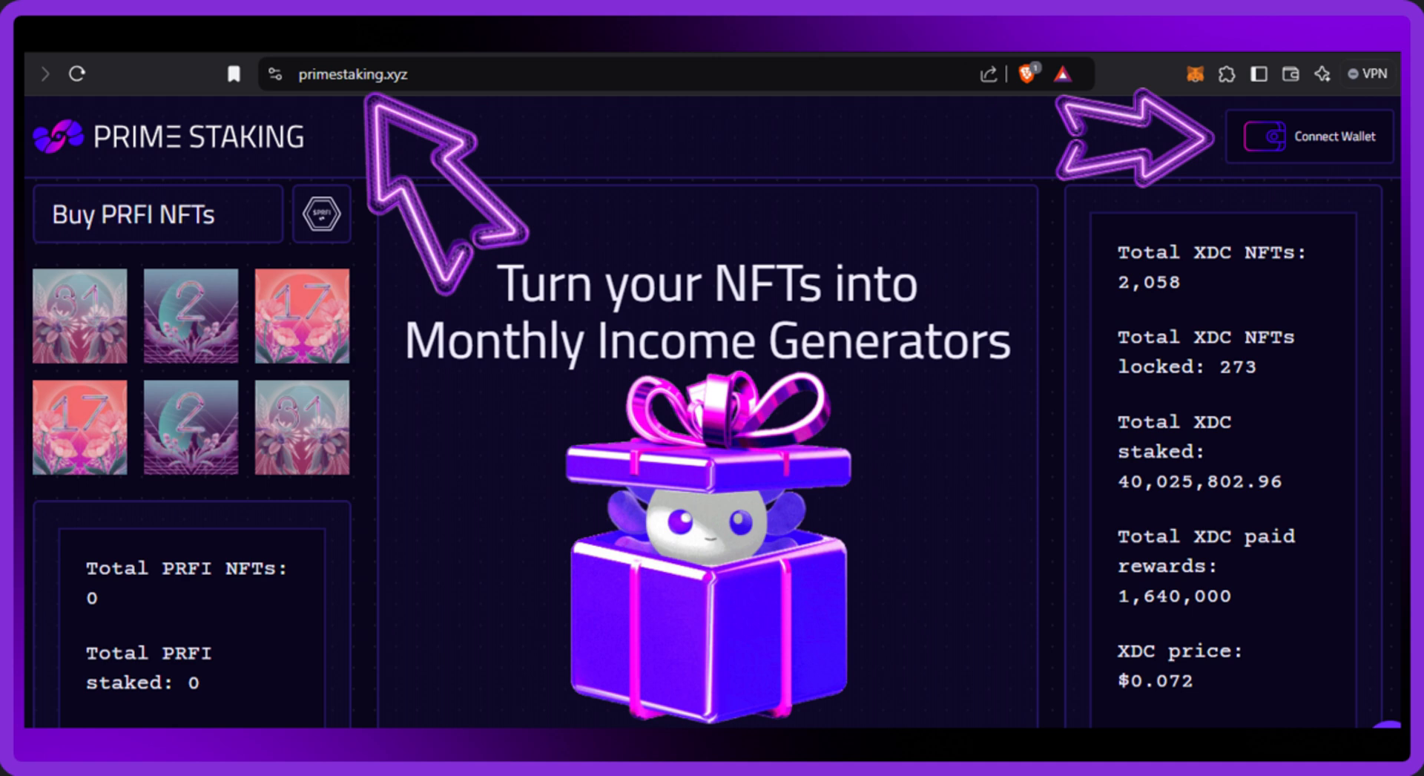
Load primestaking.xyz, connect the wallet and start minting a new XDC Vault NFT
{"action": "type", "text": "PrimeSt"}
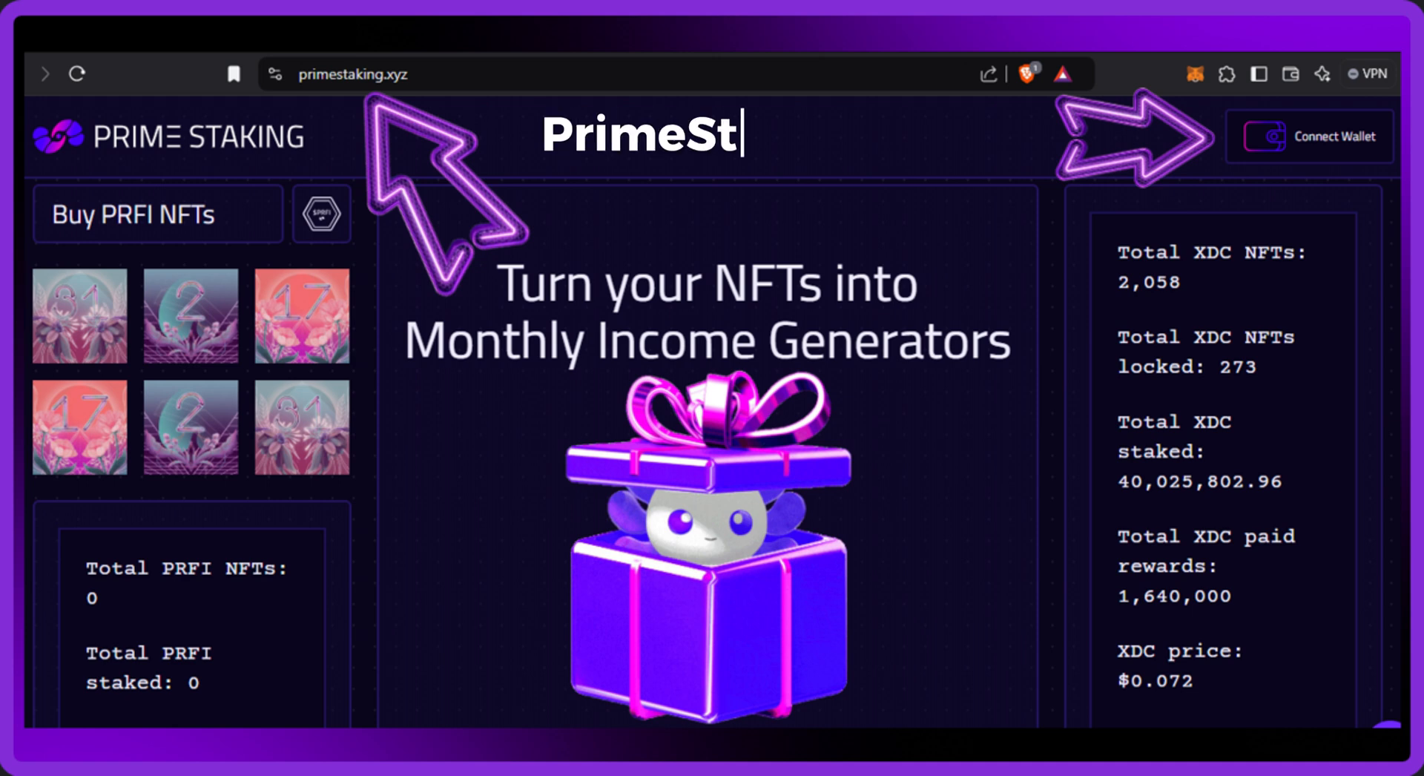
{"action": "type", "text": "aking.xyz"}
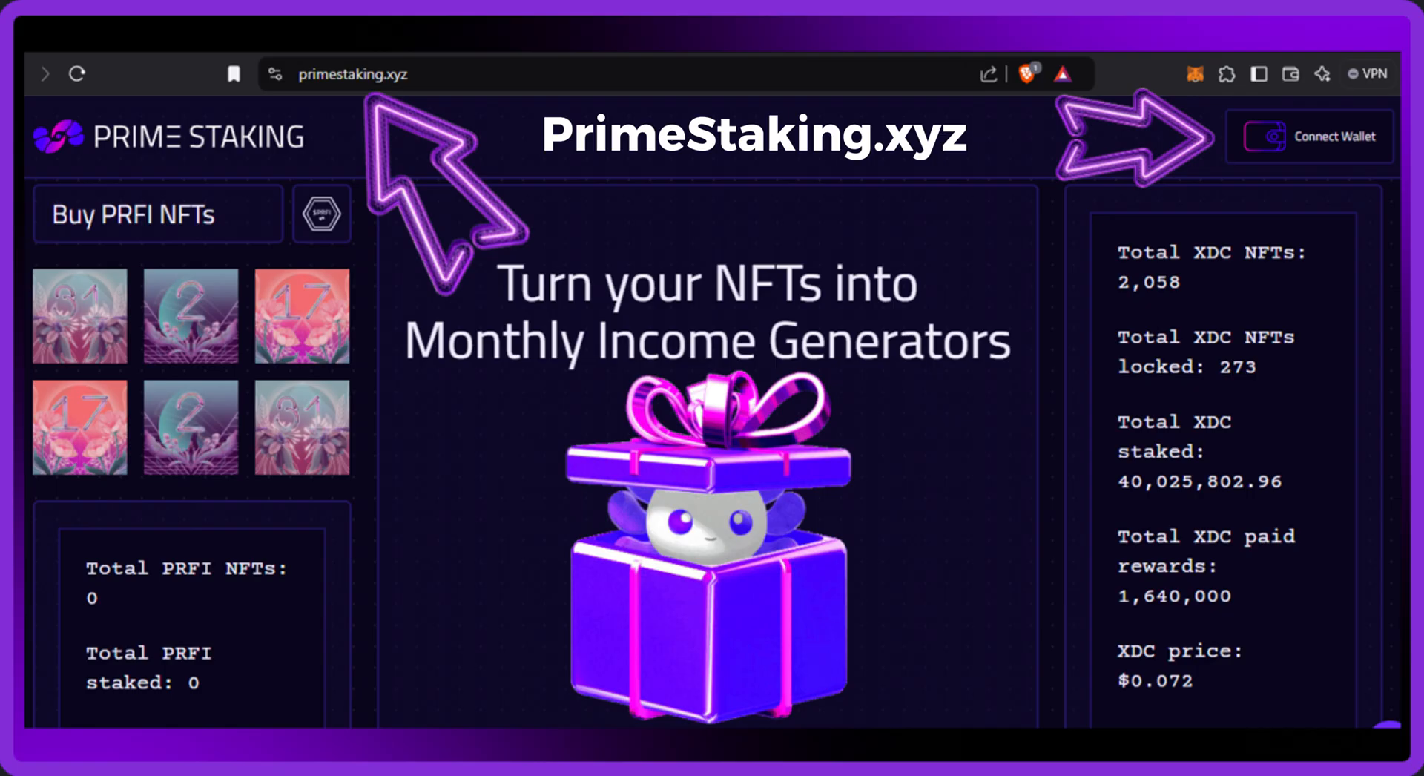
{"action": "left_click", "coordinate": [1310, 137]}
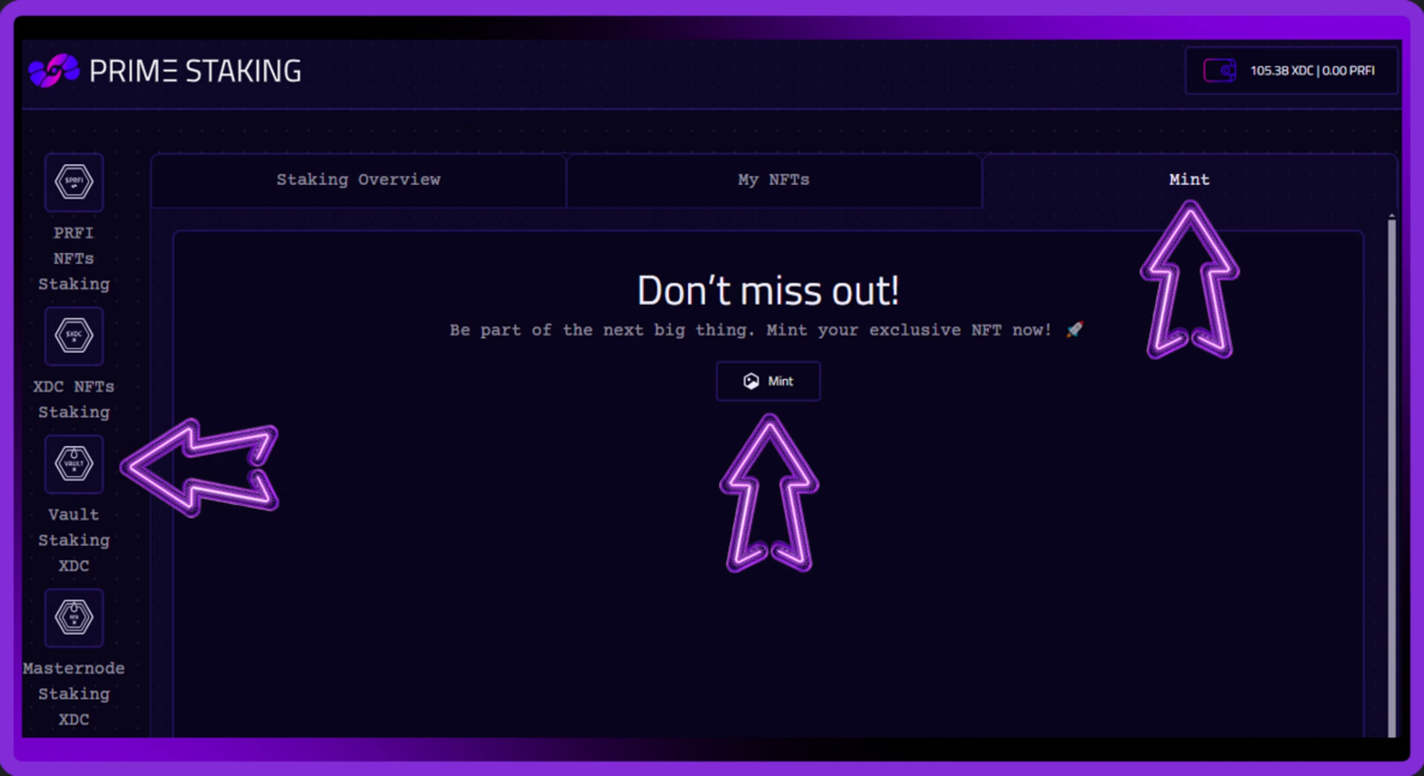
{"action": "left_click", "coordinate": [767, 379]}
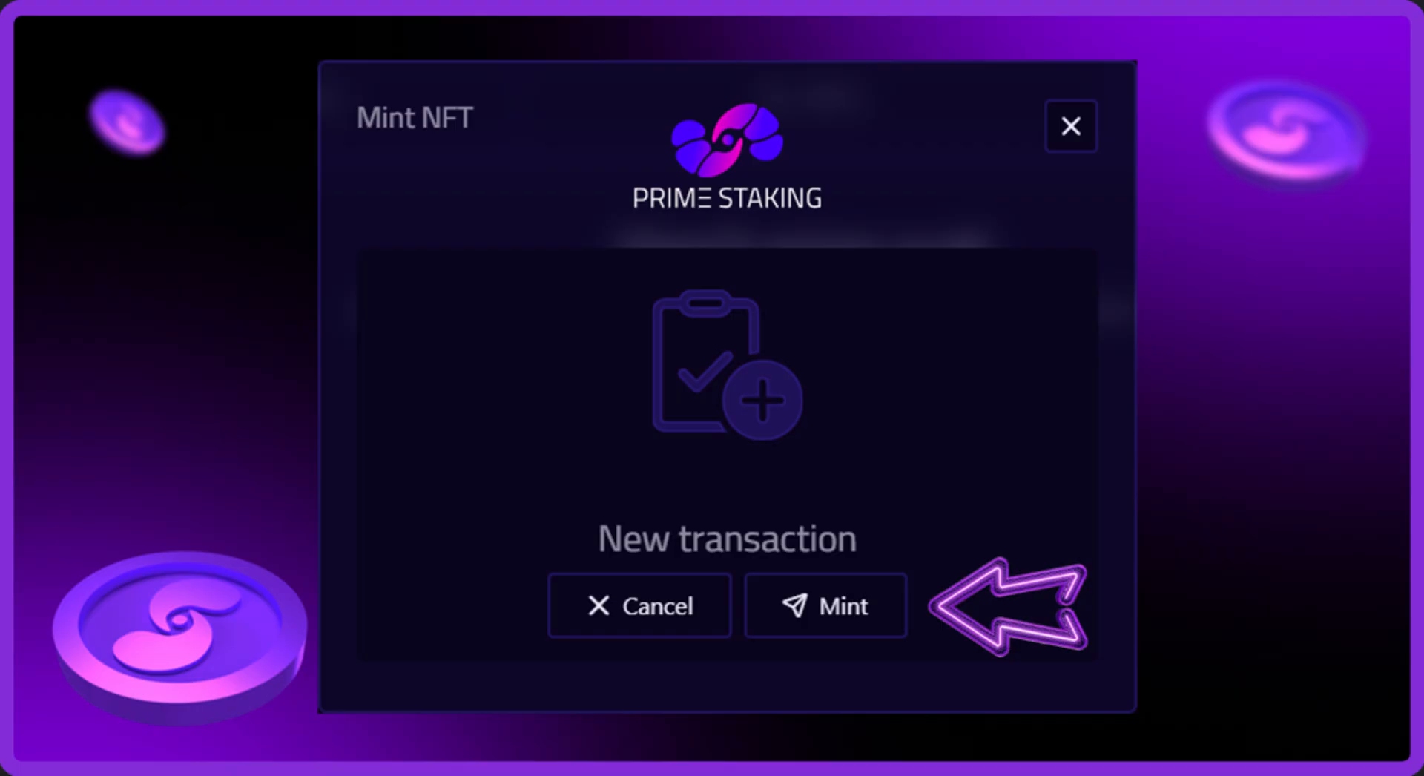
Submit the mint so MetaMask requests 100 XDC plus network fee
{"action": "left_click", "coordinate": [825, 605]}
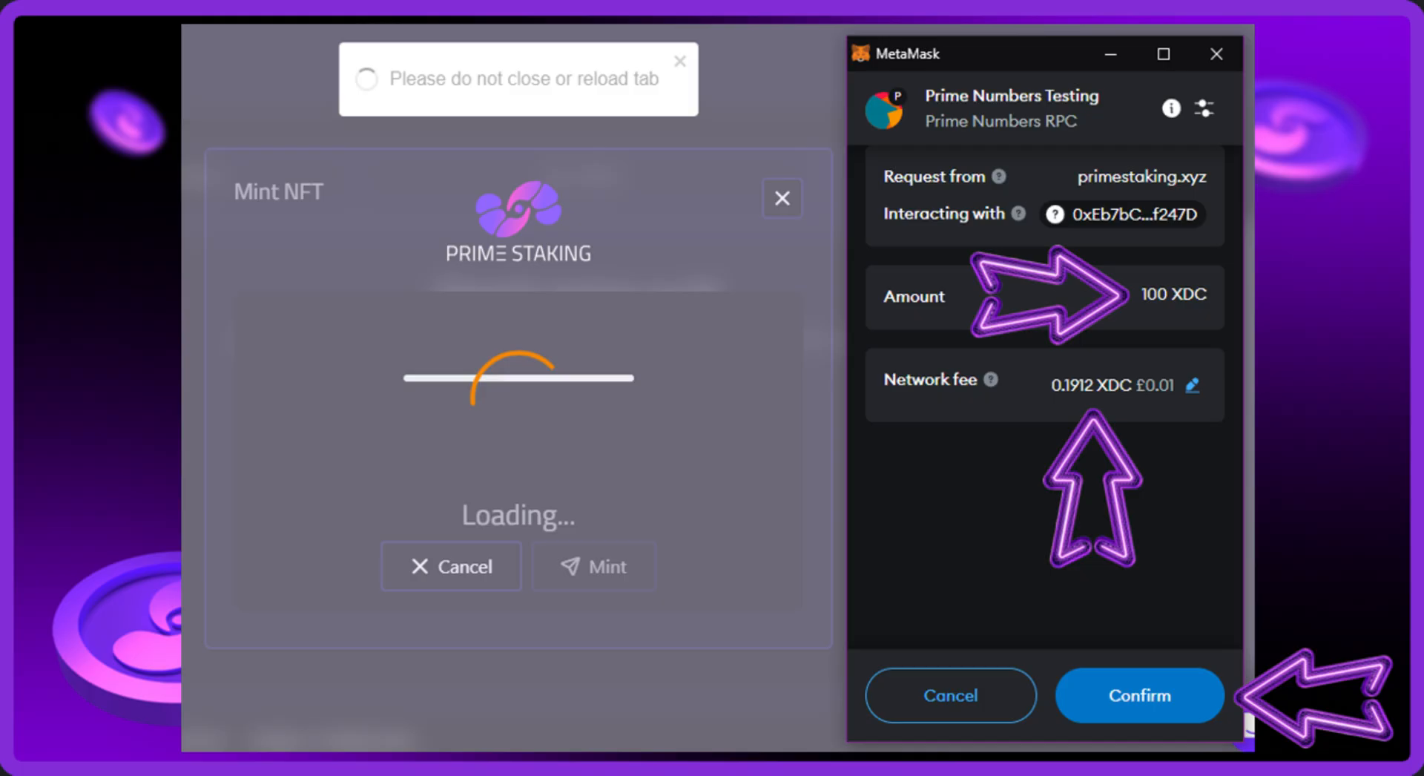
Confirm the 100 XDC payment in MetaMask and view the new Vault NFT under My NFTs
{"action": "left_click", "coordinate": [1139, 694]}
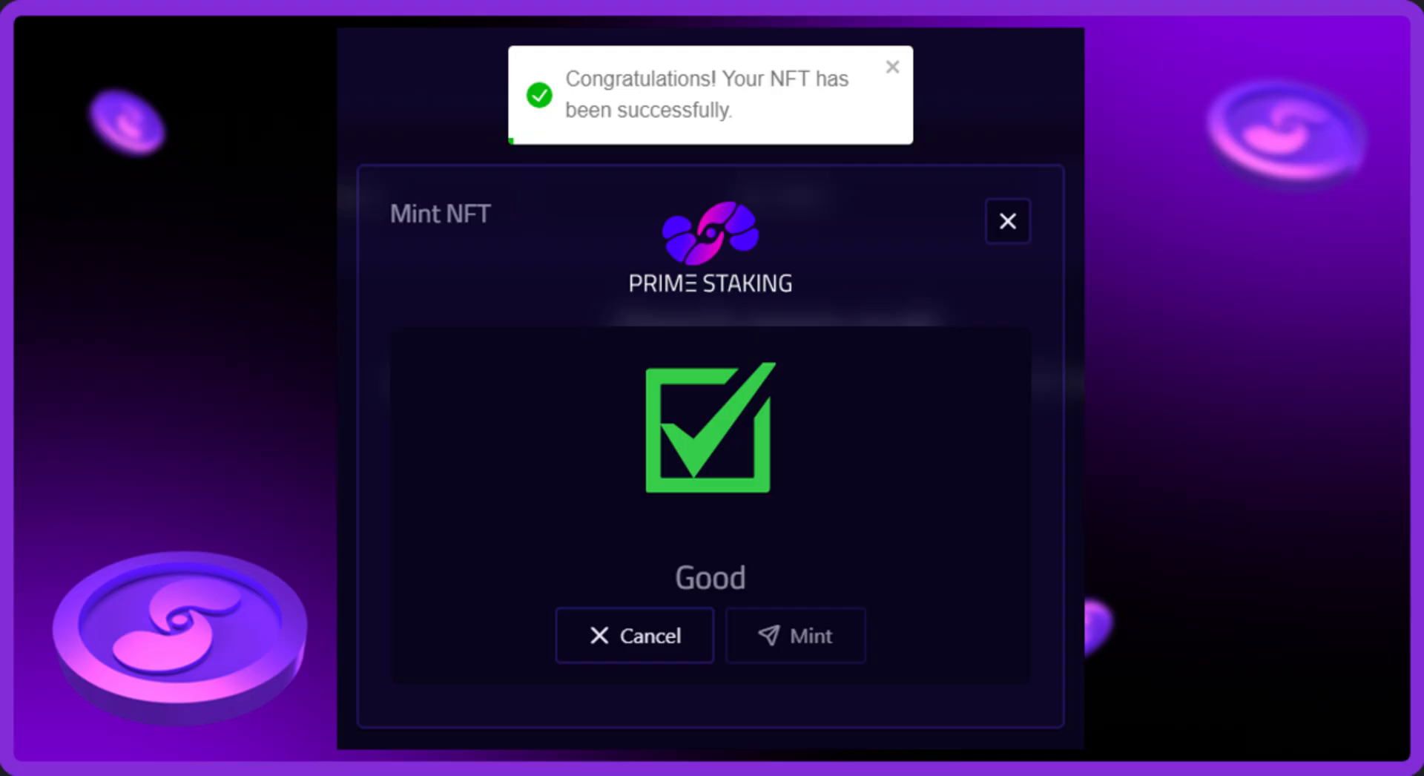
{"action": "left_click", "coordinate": [1006, 221]}
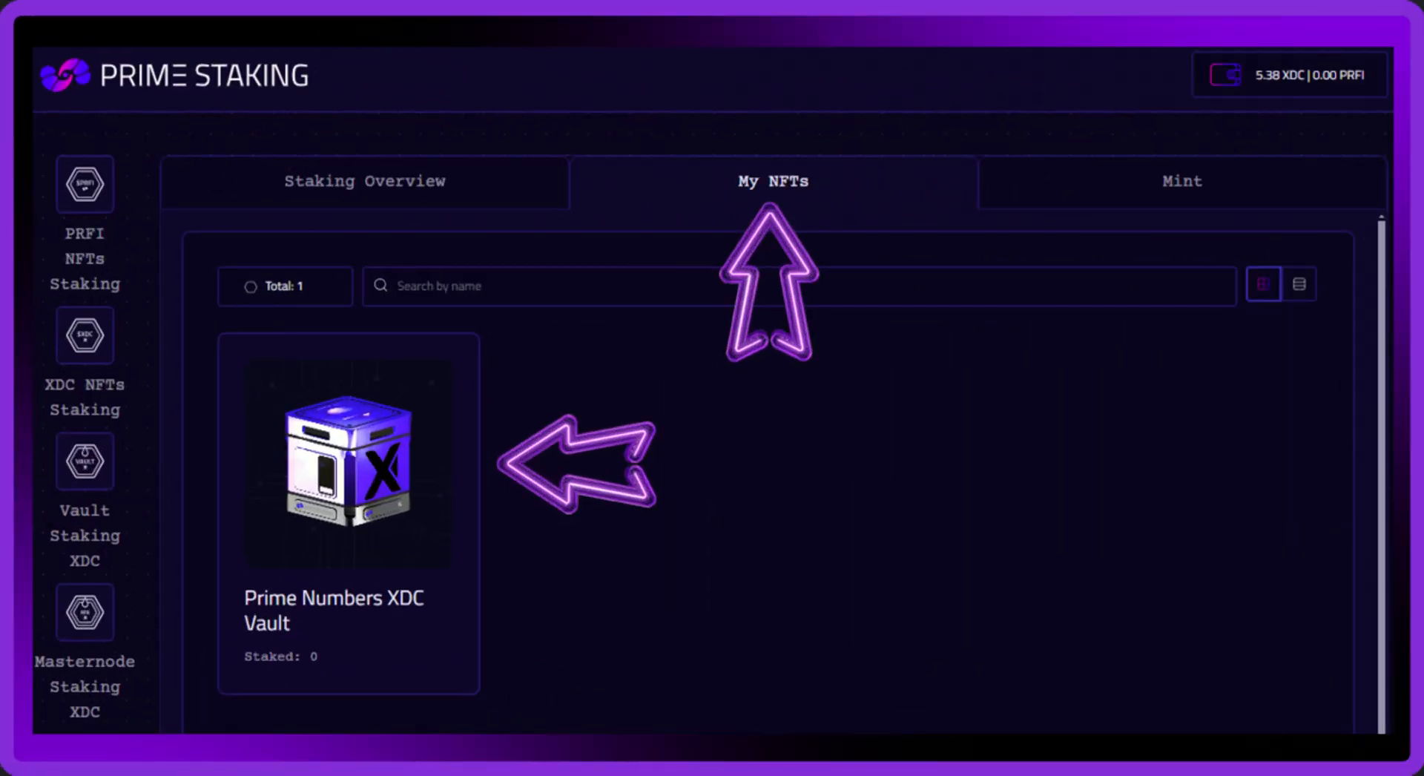